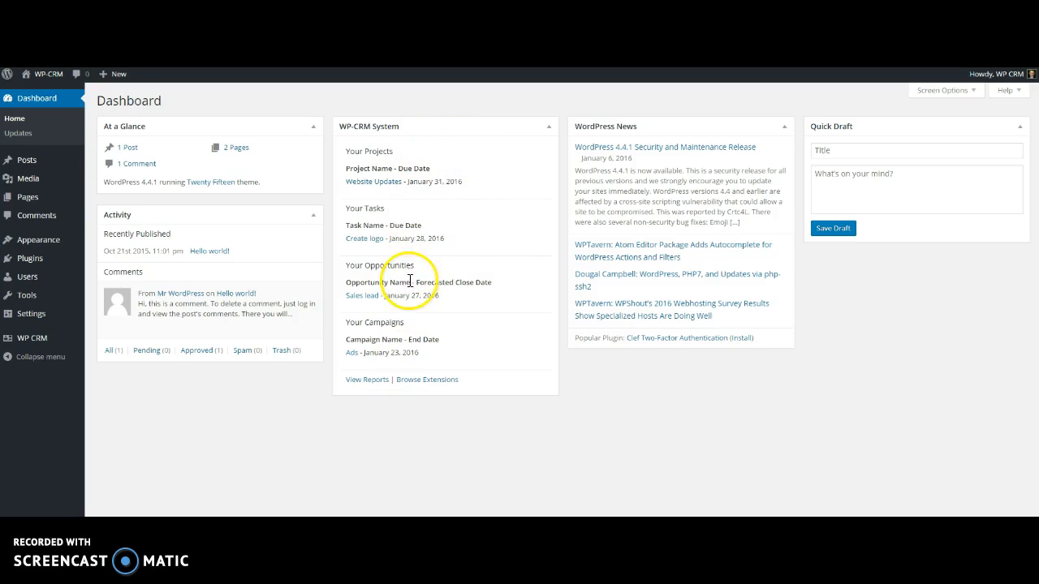
mouse_move(412, 329)
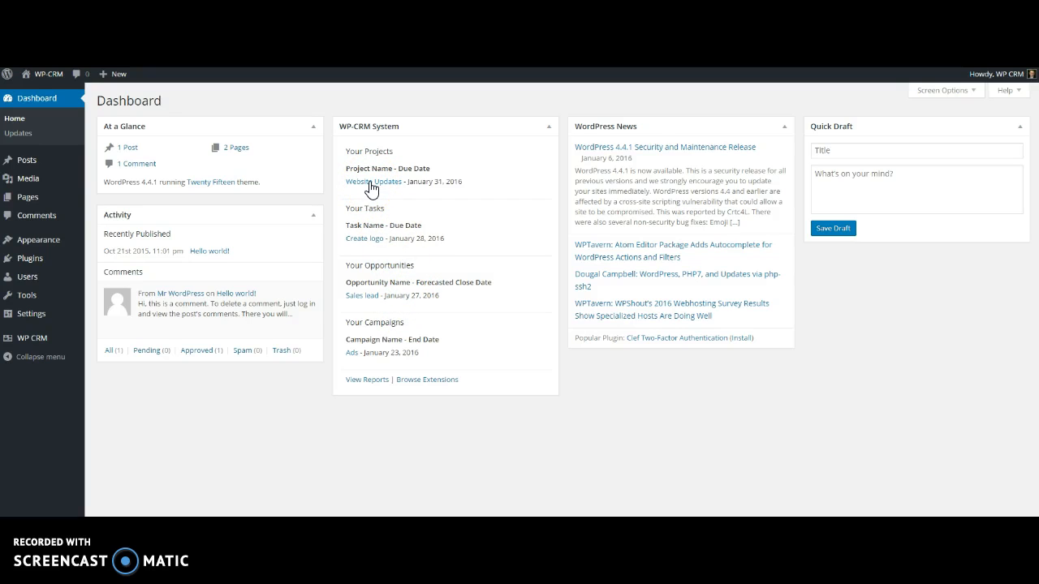
mouse_move(395, 334)
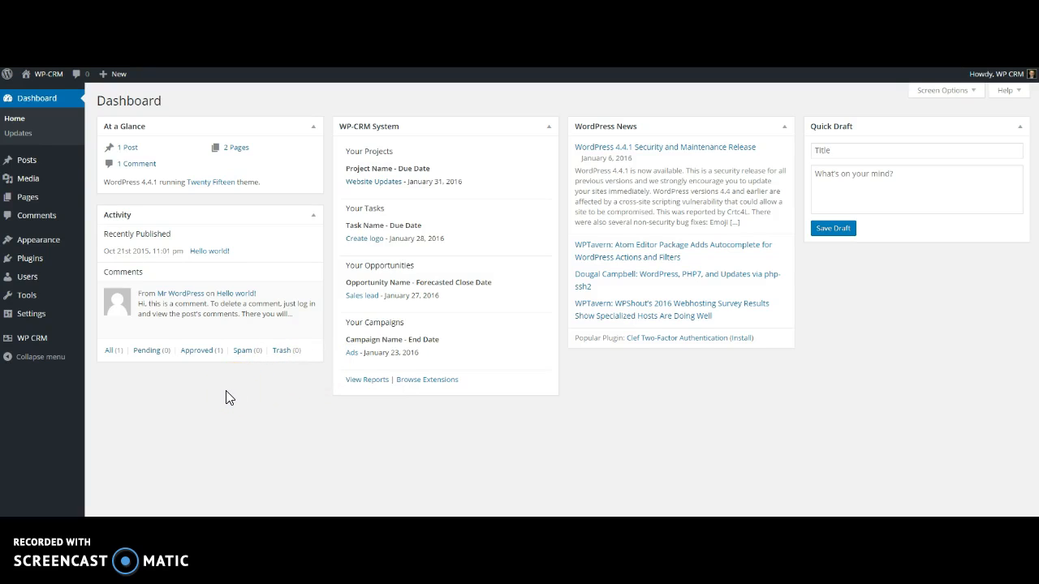
Step: Go to WP-CRM System Settings and list the roles allowed CRM access
click(33, 338)
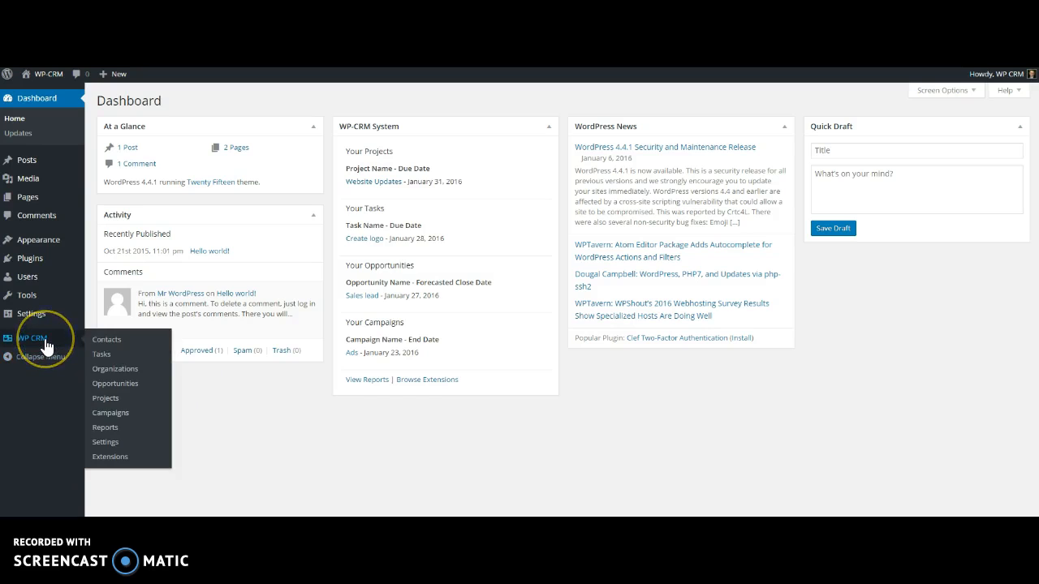
mouse_move(111, 427)
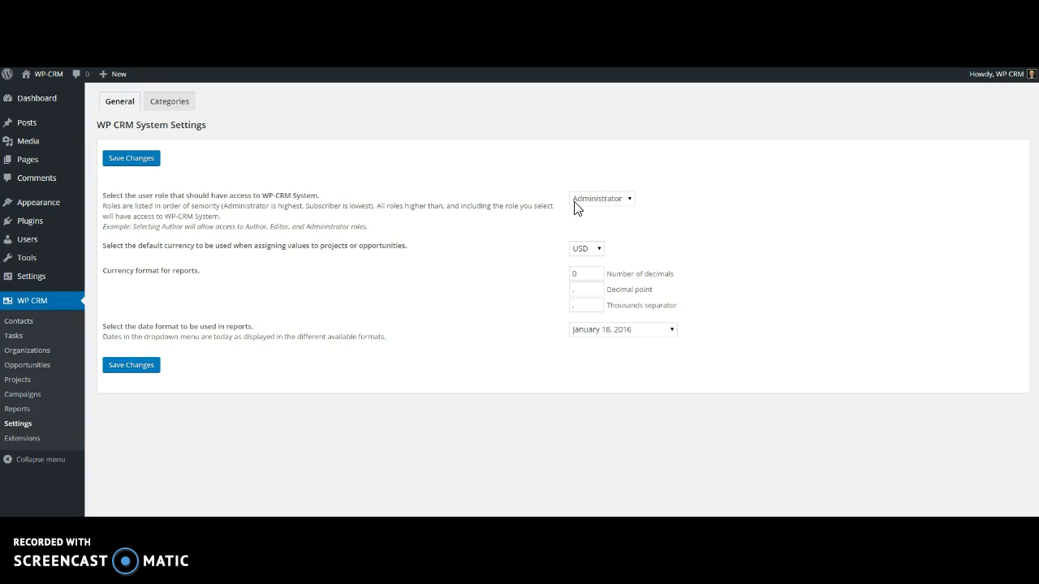
mouse_move(588, 212)
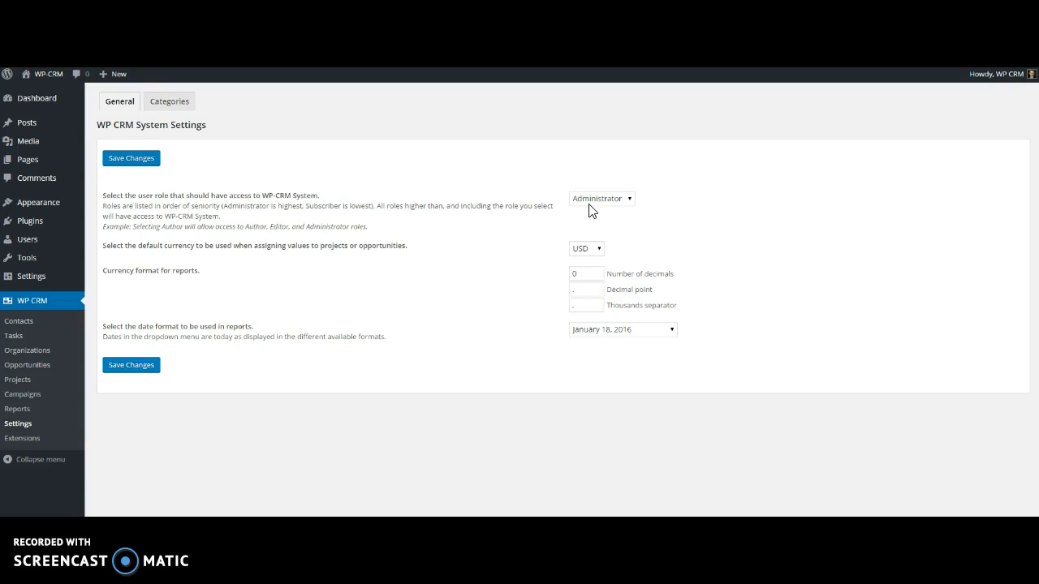
click(600, 198)
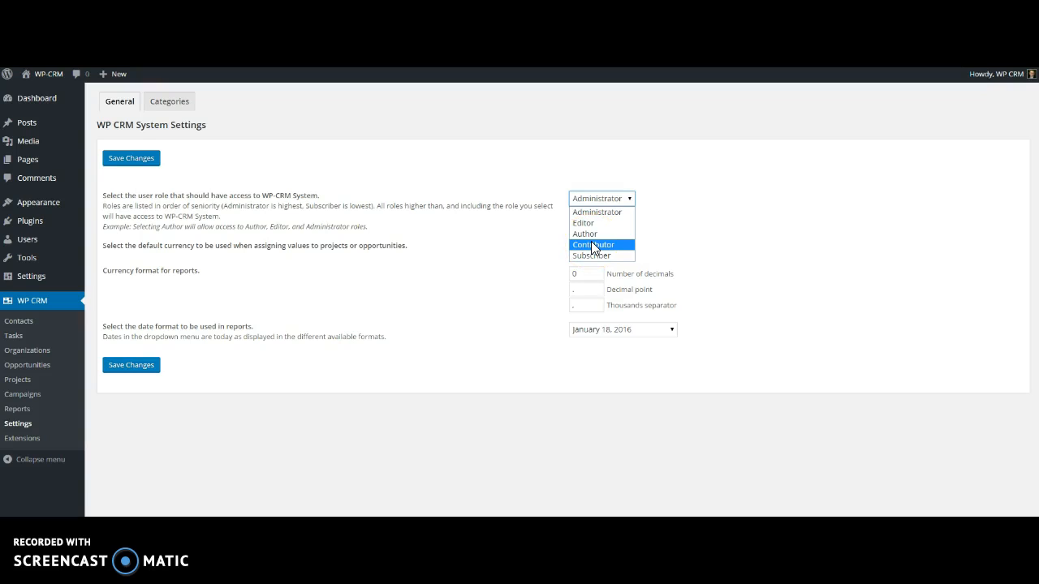
click(601, 198)
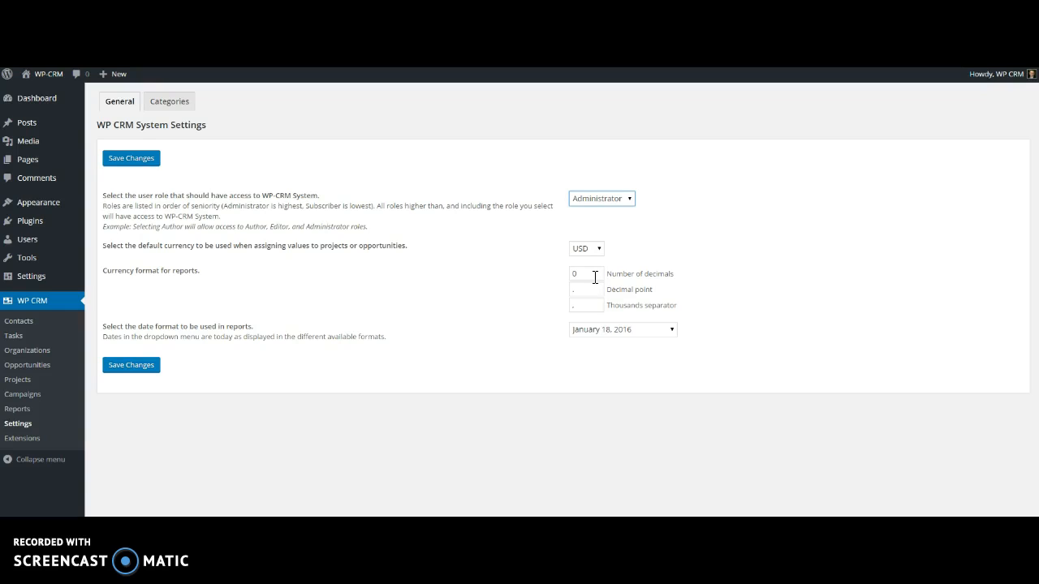
click(585, 273)
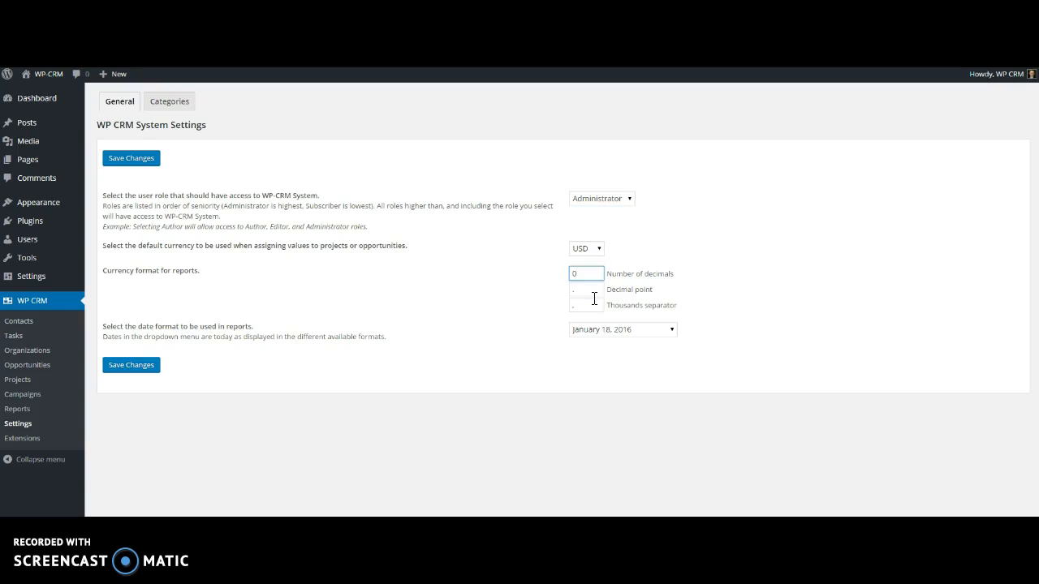
click(586, 289)
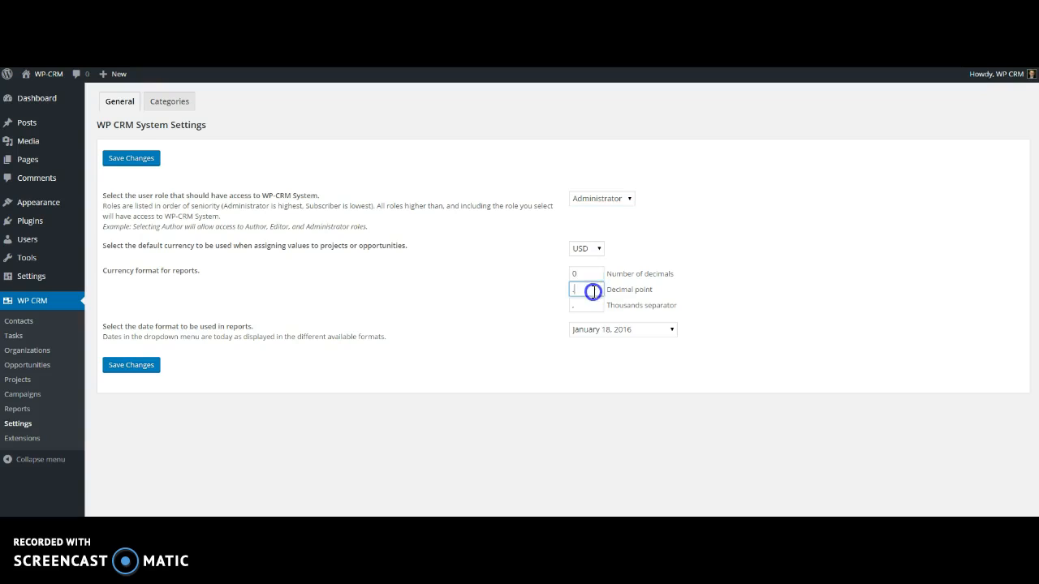
click(586, 289)
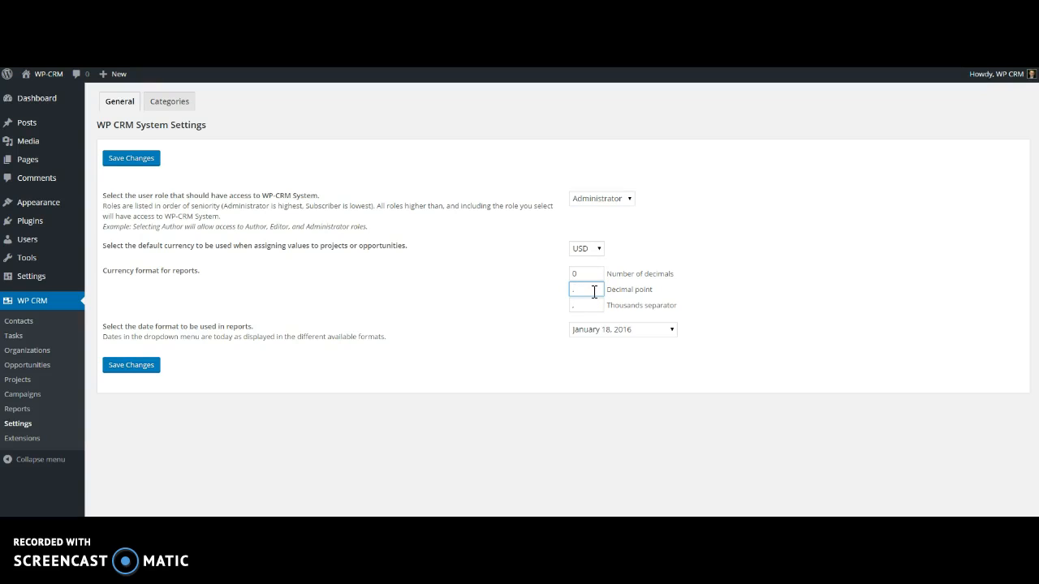
click(586, 305)
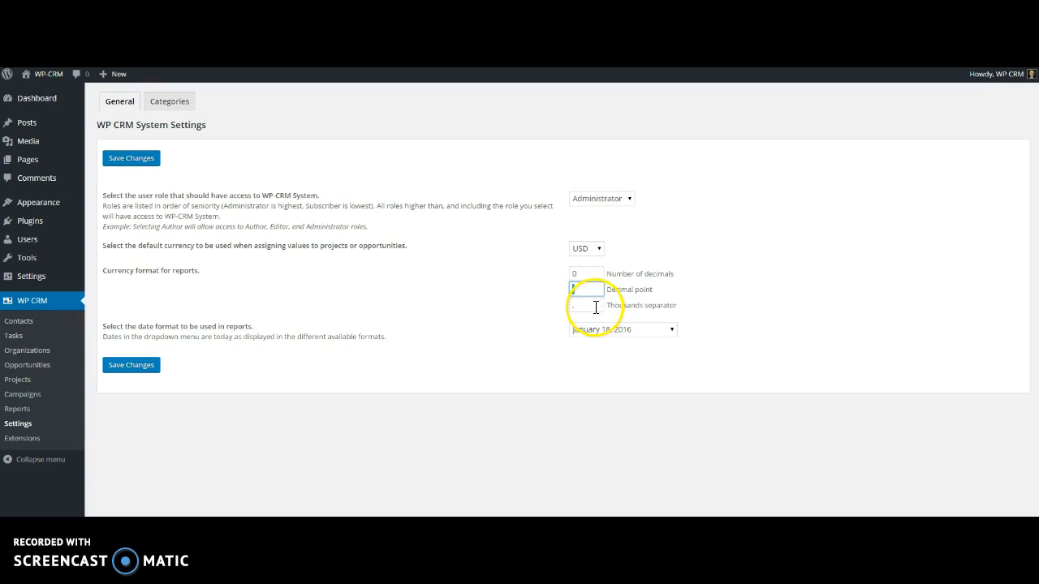
click(586, 305)
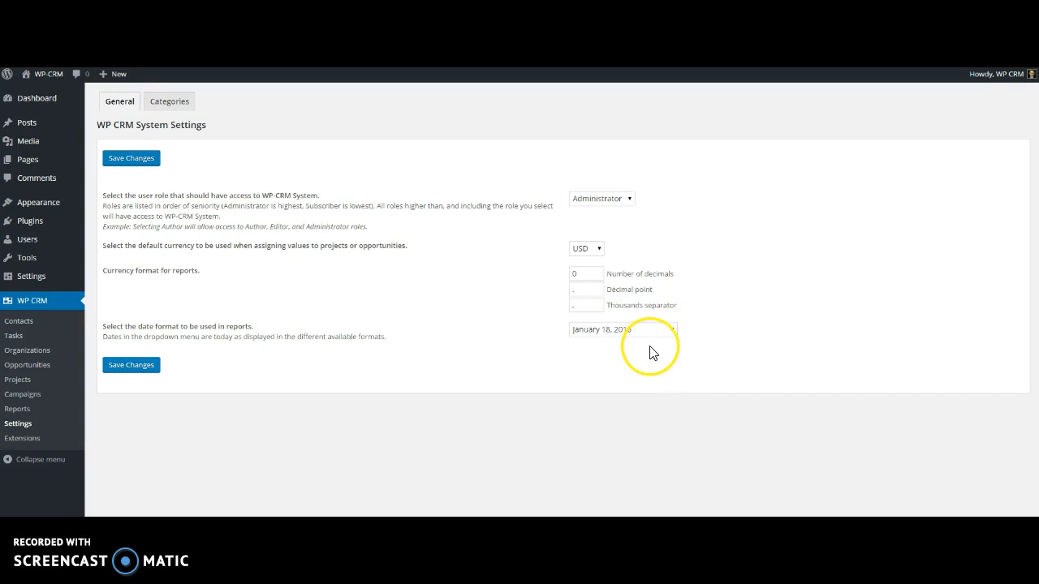
Step: Keep the January 18, 2016 report date format and save the general settings
click(622, 329)
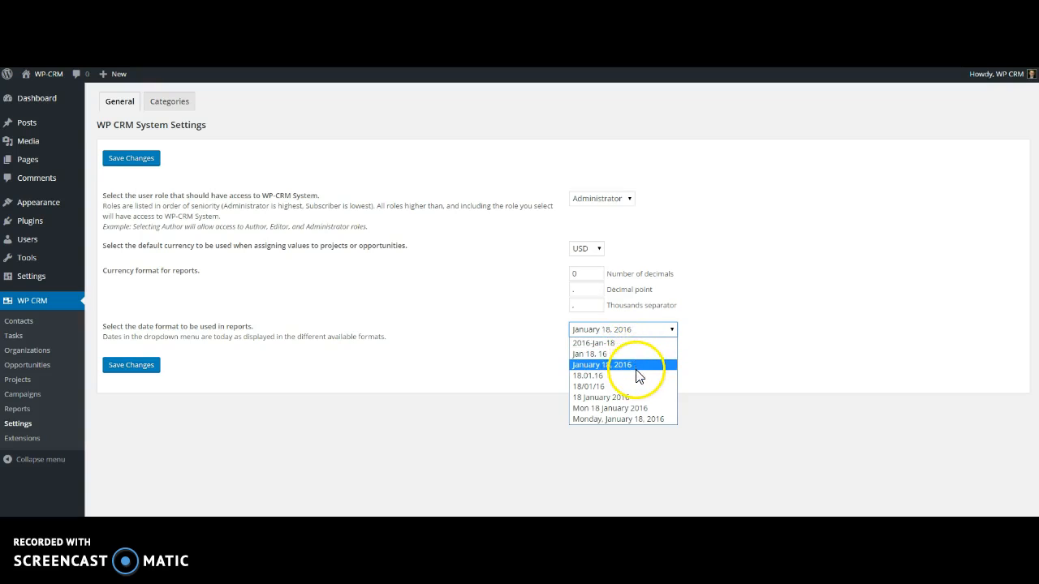
click(622, 365)
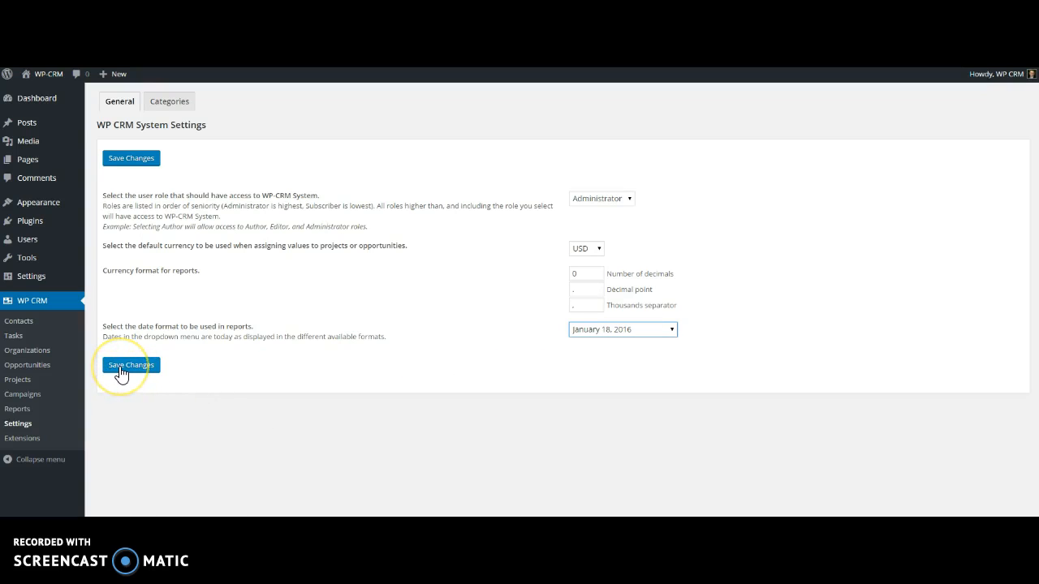
click(131, 364)
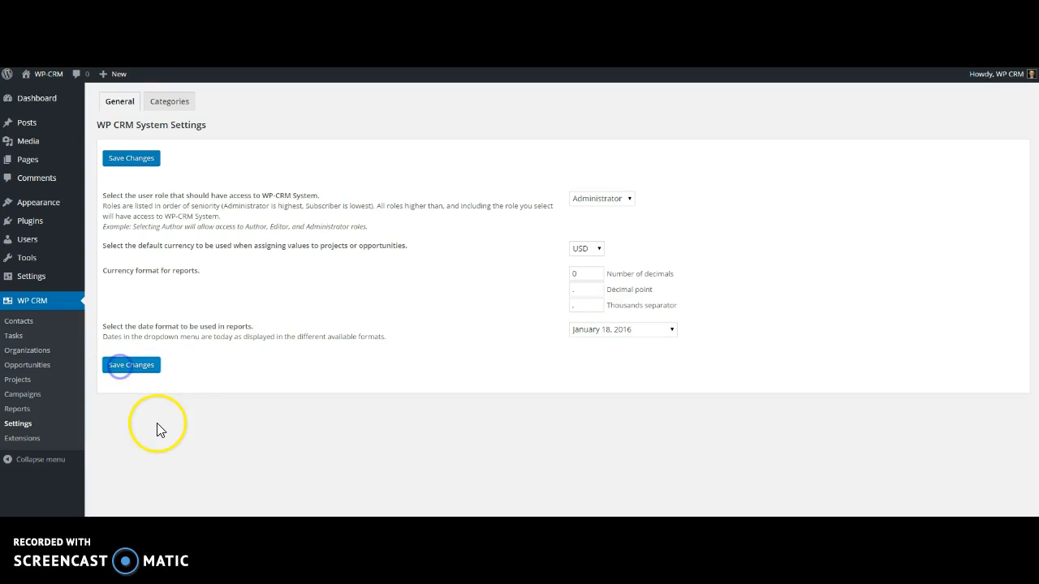